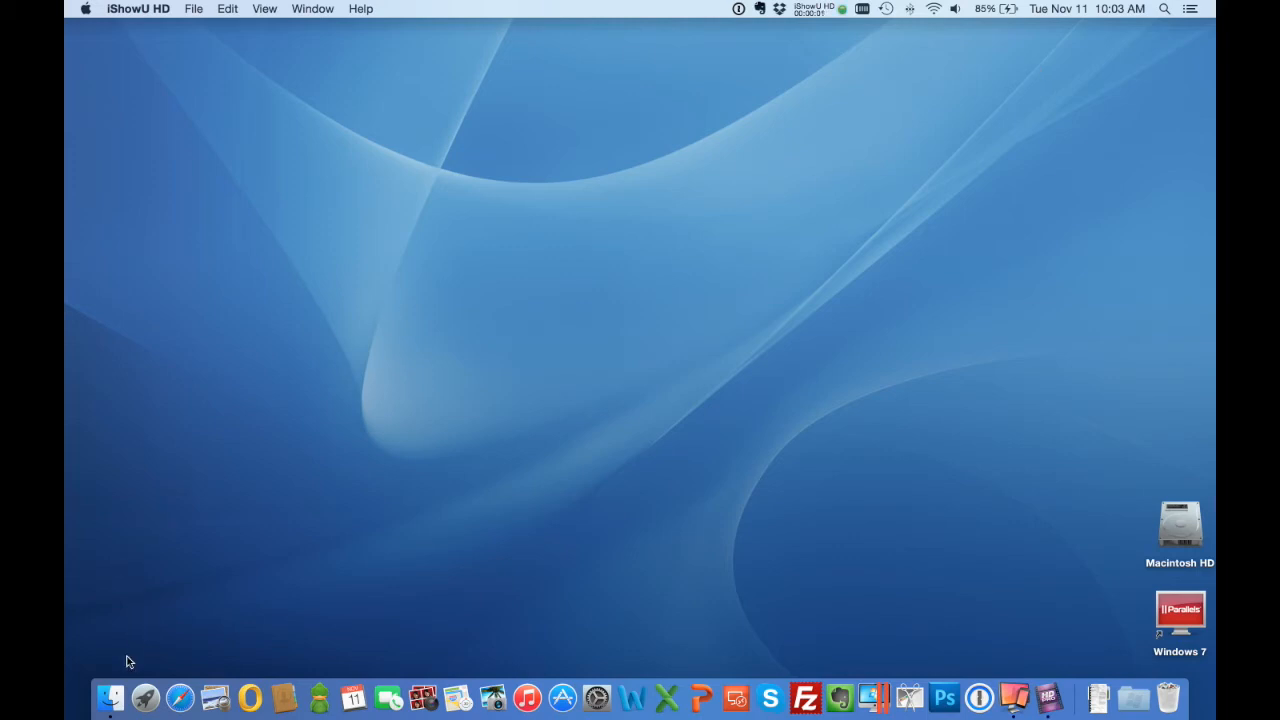
{"action": "mouse_move", "coordinate": [330, 680]}
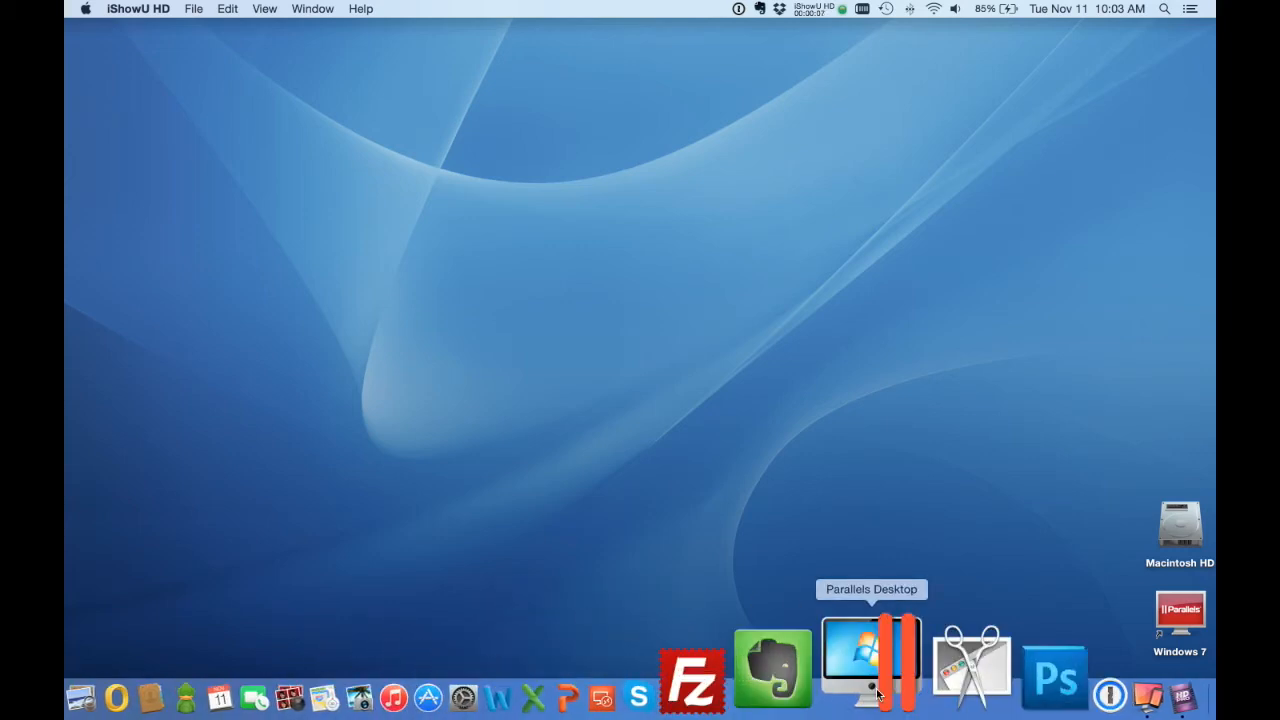
- Launch Parallels Desktop from the Dock and start the Windows 7 virtual machine
{"action": "left_click", "coordinate": [870, 664]}
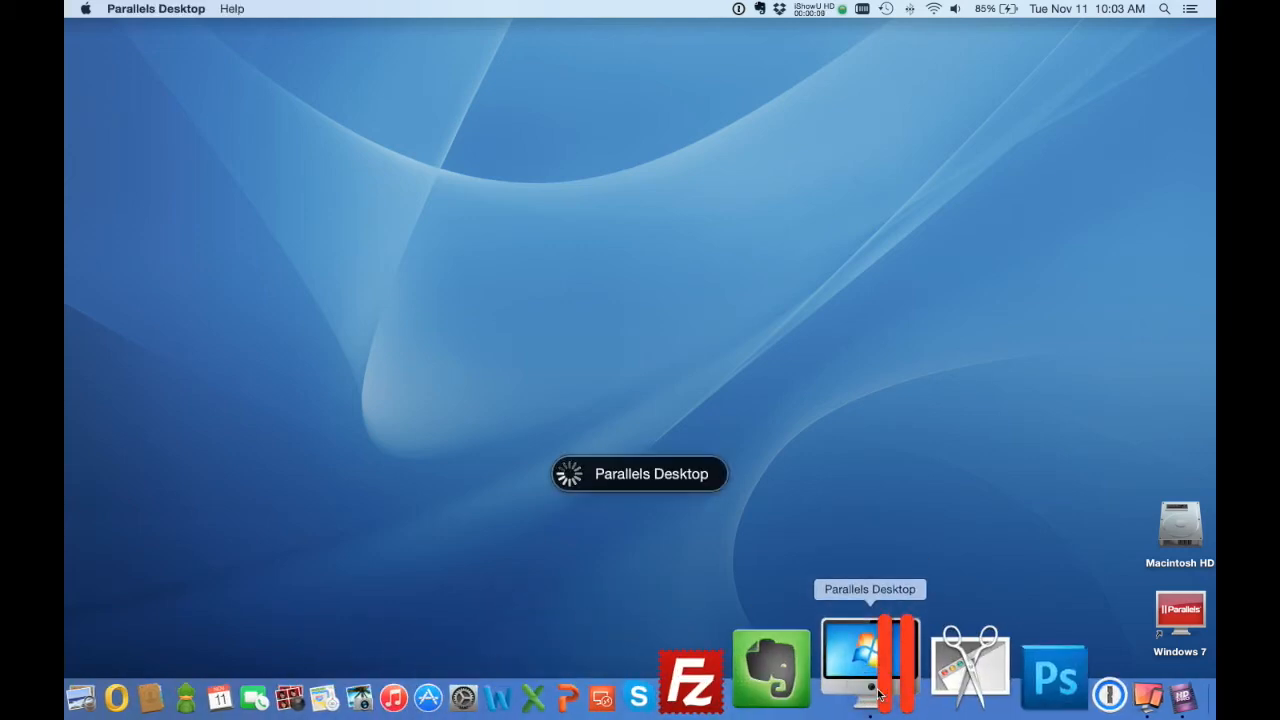
{"action": "left_click", "coordinate": [868, 664]}
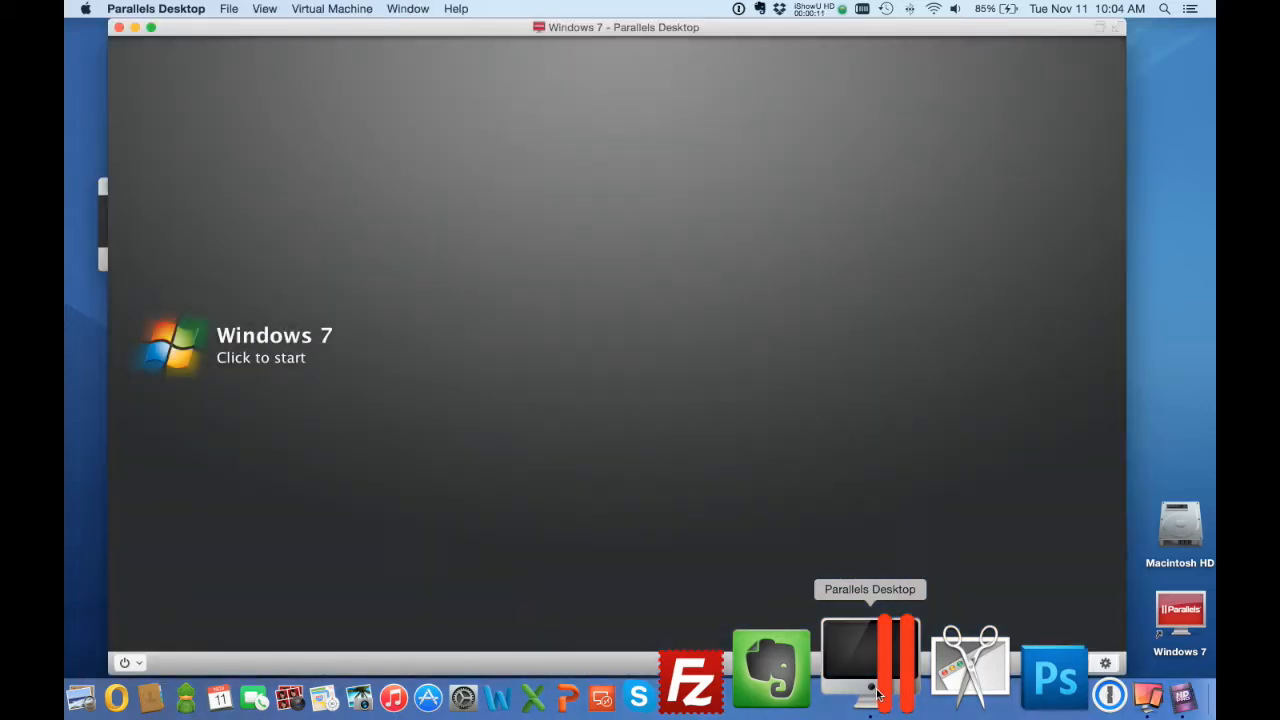
{"action": "mouse_move", "coordinate": [240, 344]}
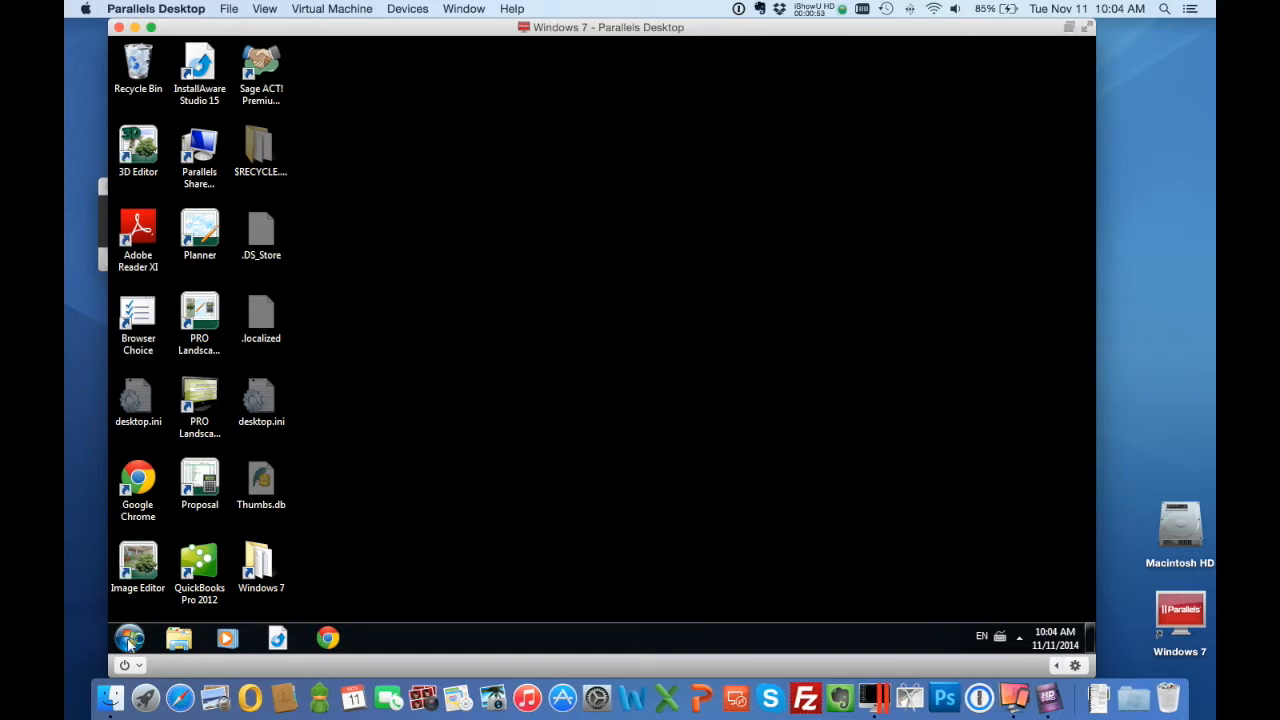
- Switch the Windows 7 VM into Coherence mode via View > Enter Coherence
{"action": "left_click", "coordinate": [128, 636]}
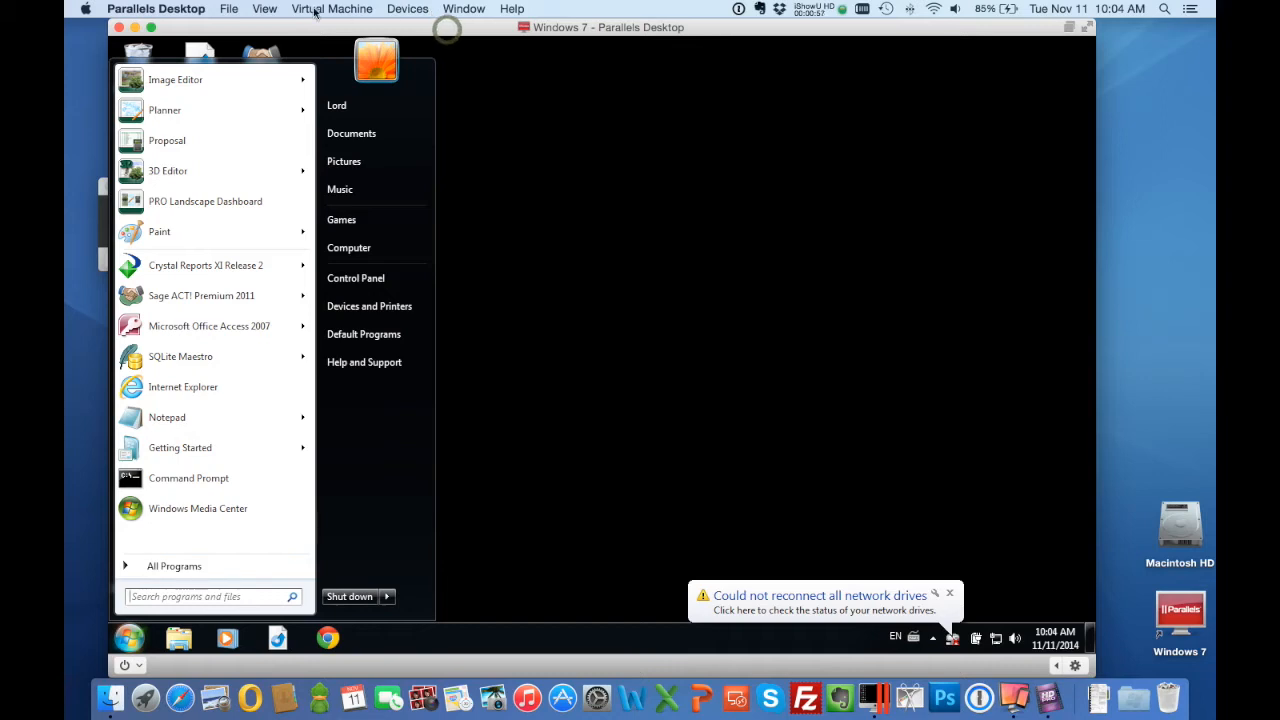
{"action": "left_click", "coordinate": [264, 8]}
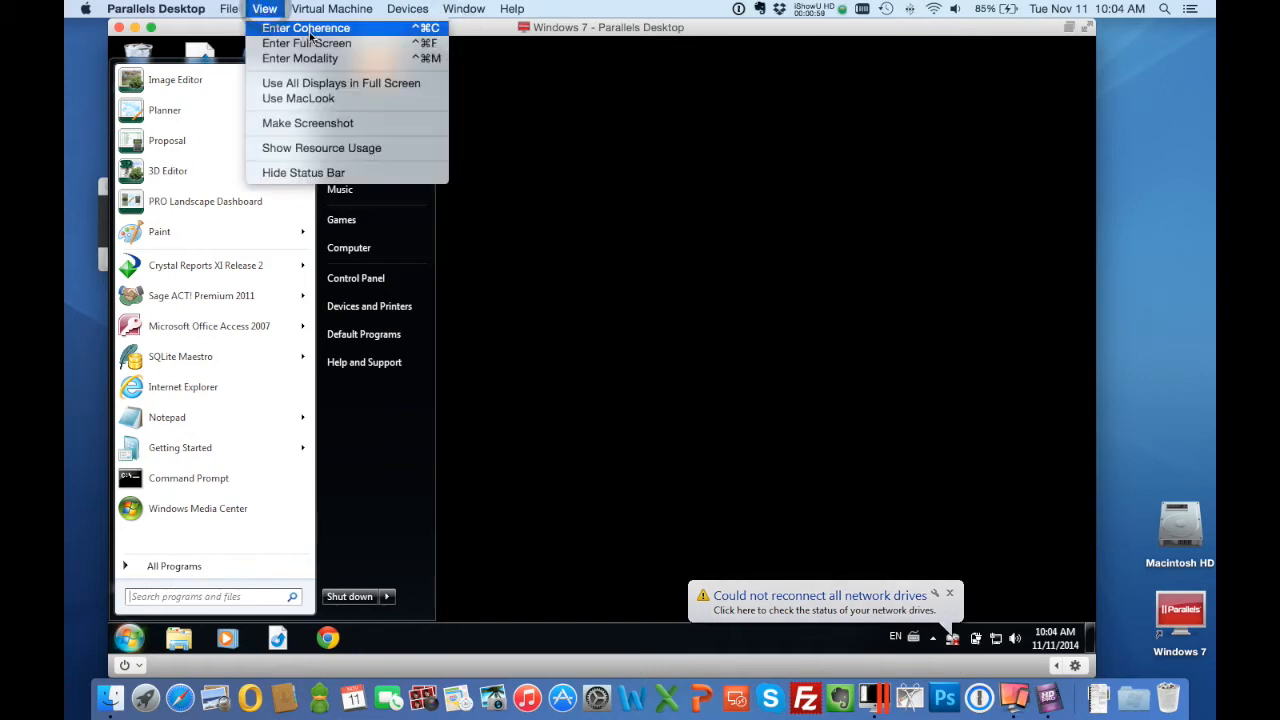
{"action": "left_click", "coordinate": [306, 28]}
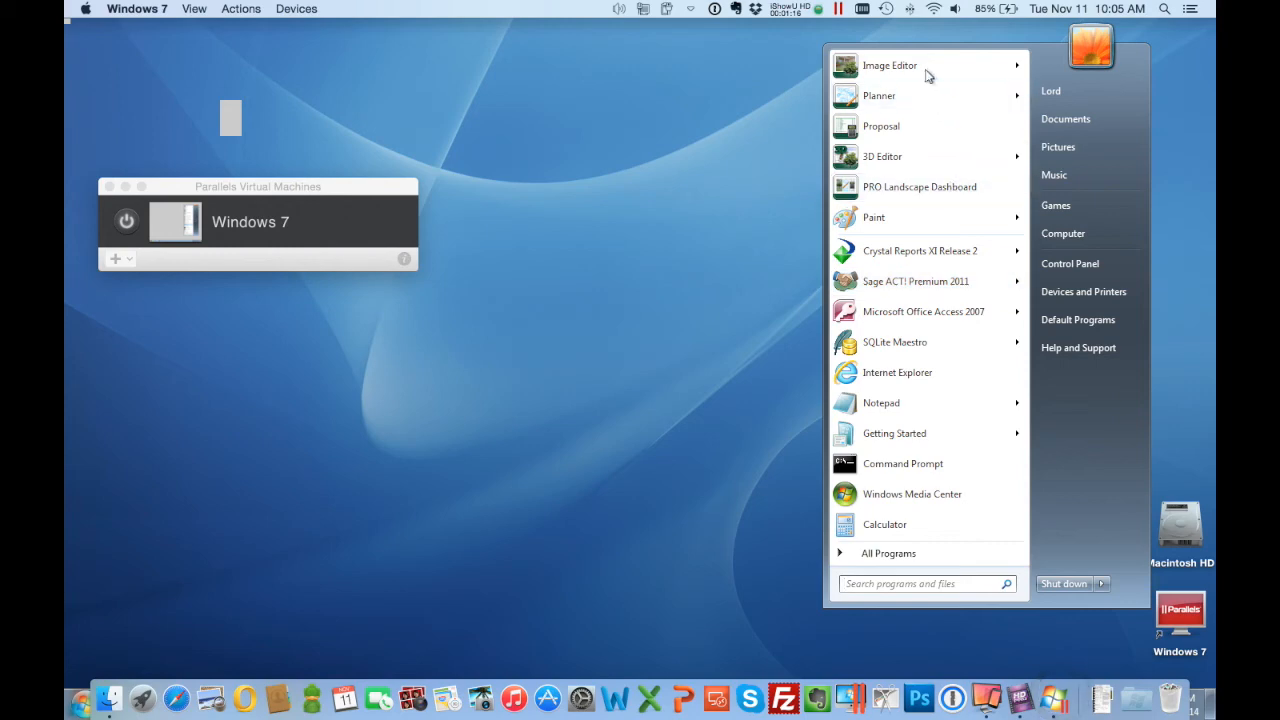
- Launch Image Editor, open an existing house-front design, then start PRO Landscape Planner
{"action": "left_click", "coordinate": [888, 64]}
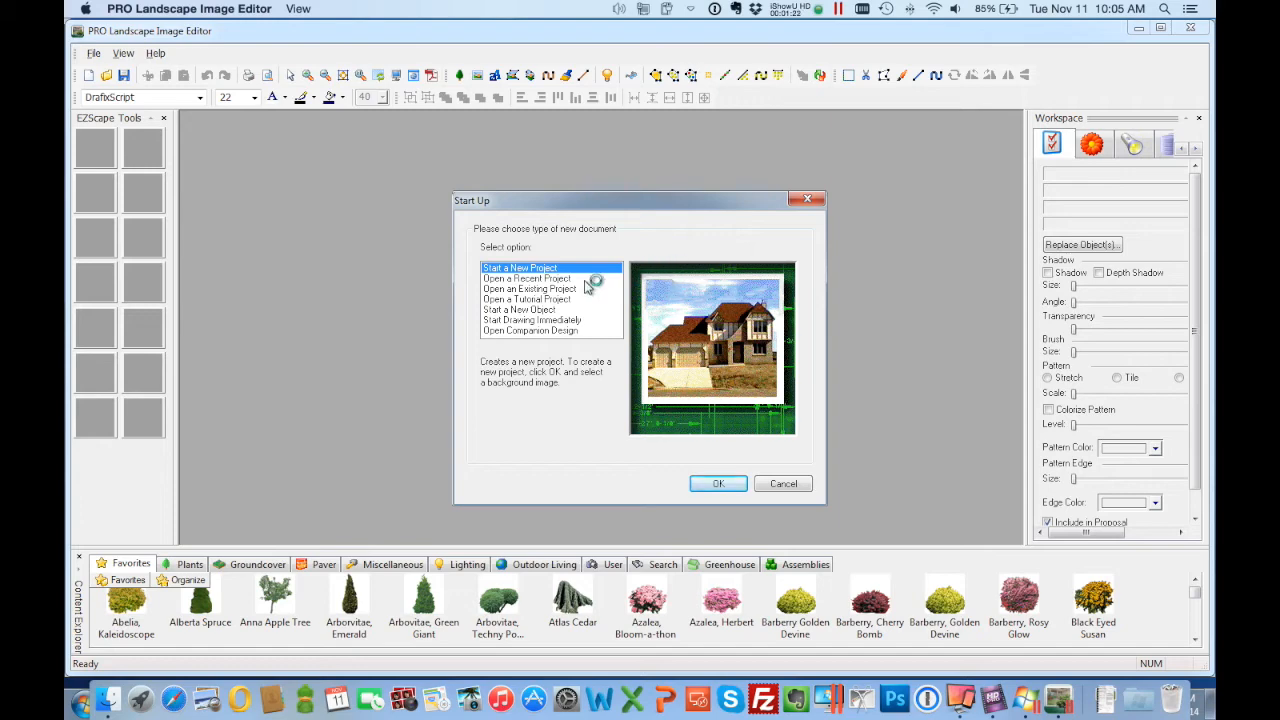
{"action": "left_click", "coordinate": [718, 482]}
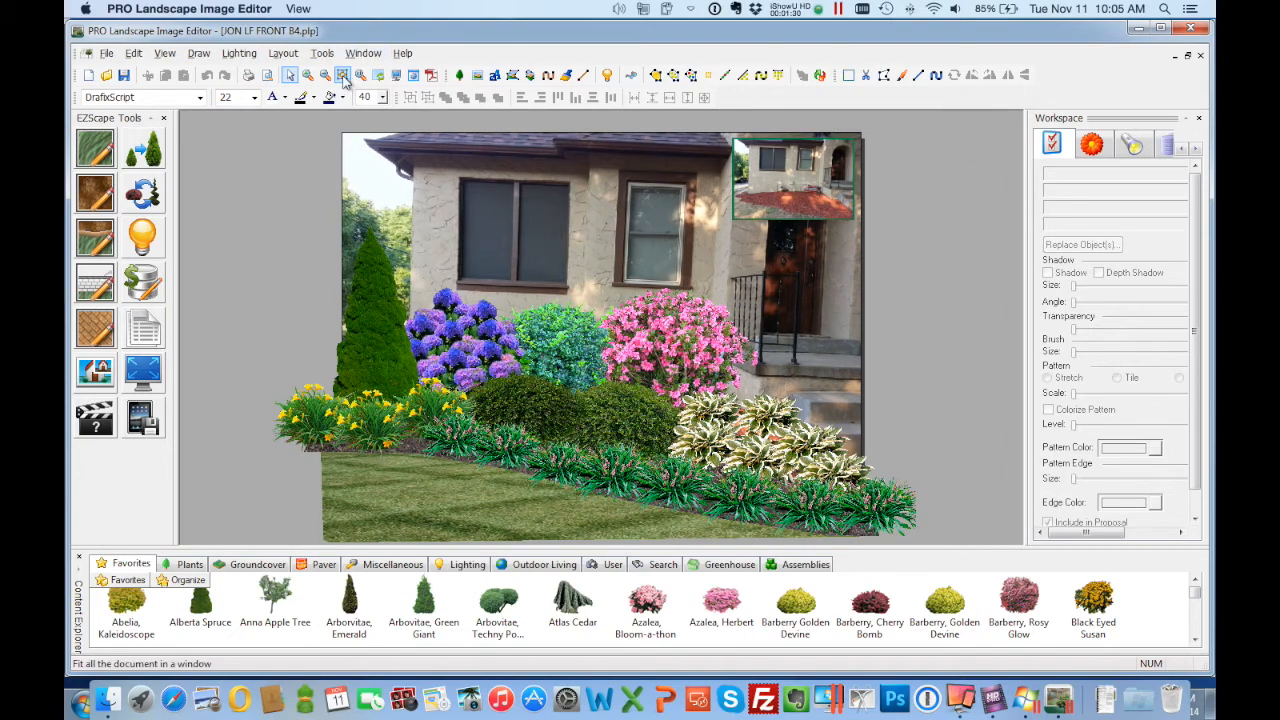
{"action": "left_click", "coordinate": [342, 76]}
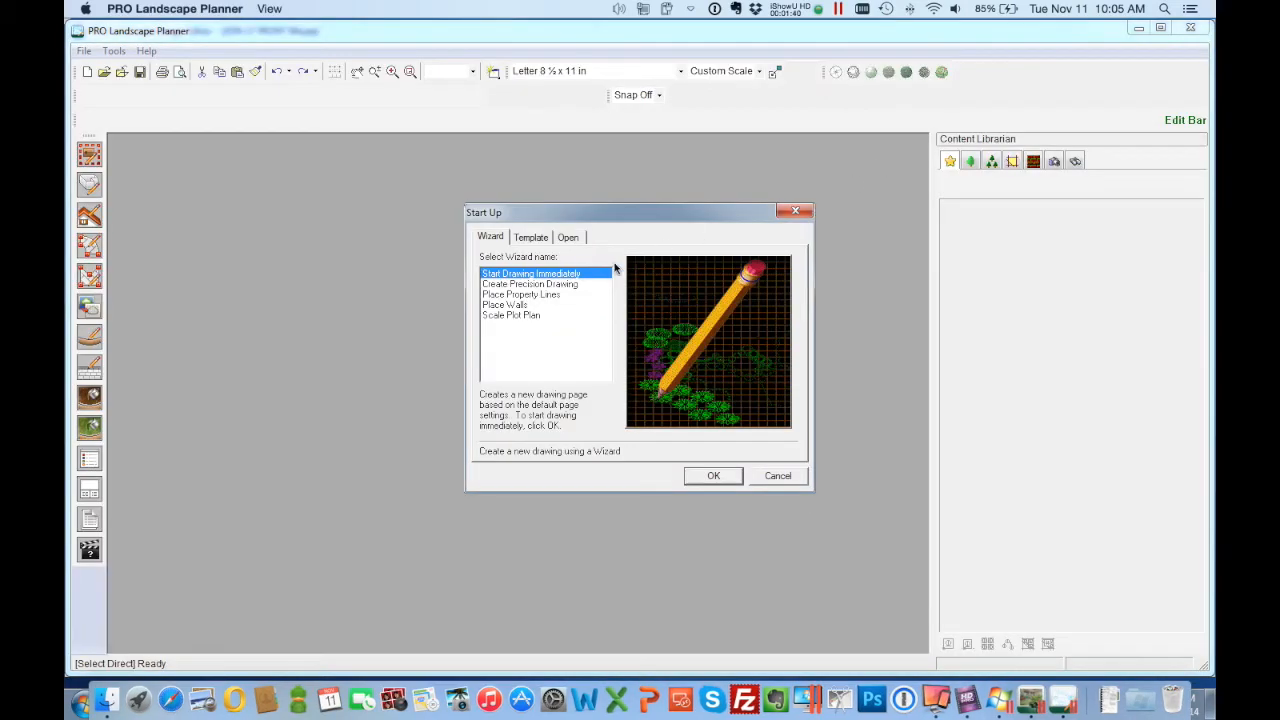
- Open the recent drawing CAD Closeup for Printed Output.LNF from the Start Up dialog
{"action": "left_click", "coordinate": [568, 236]}
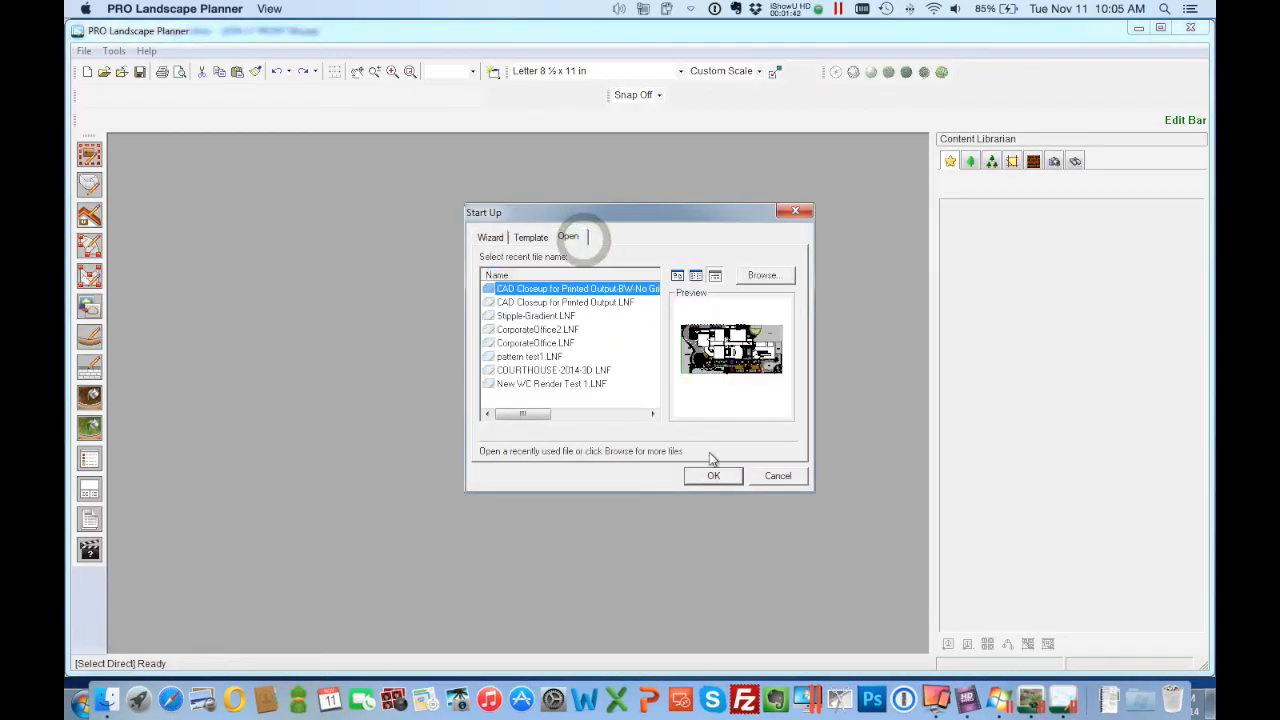
{"action": "left_click", "coordinate": [564, 302]}
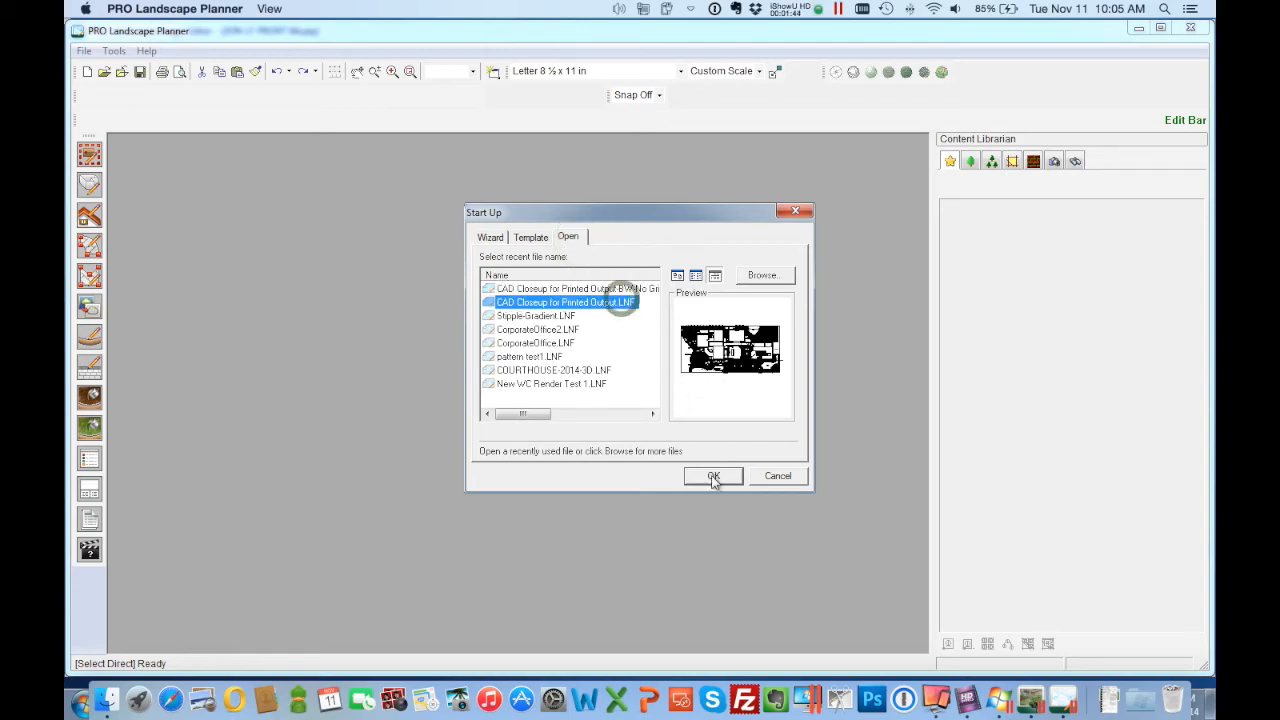
{"action": "left_click", "coordinate": [712, 476]}
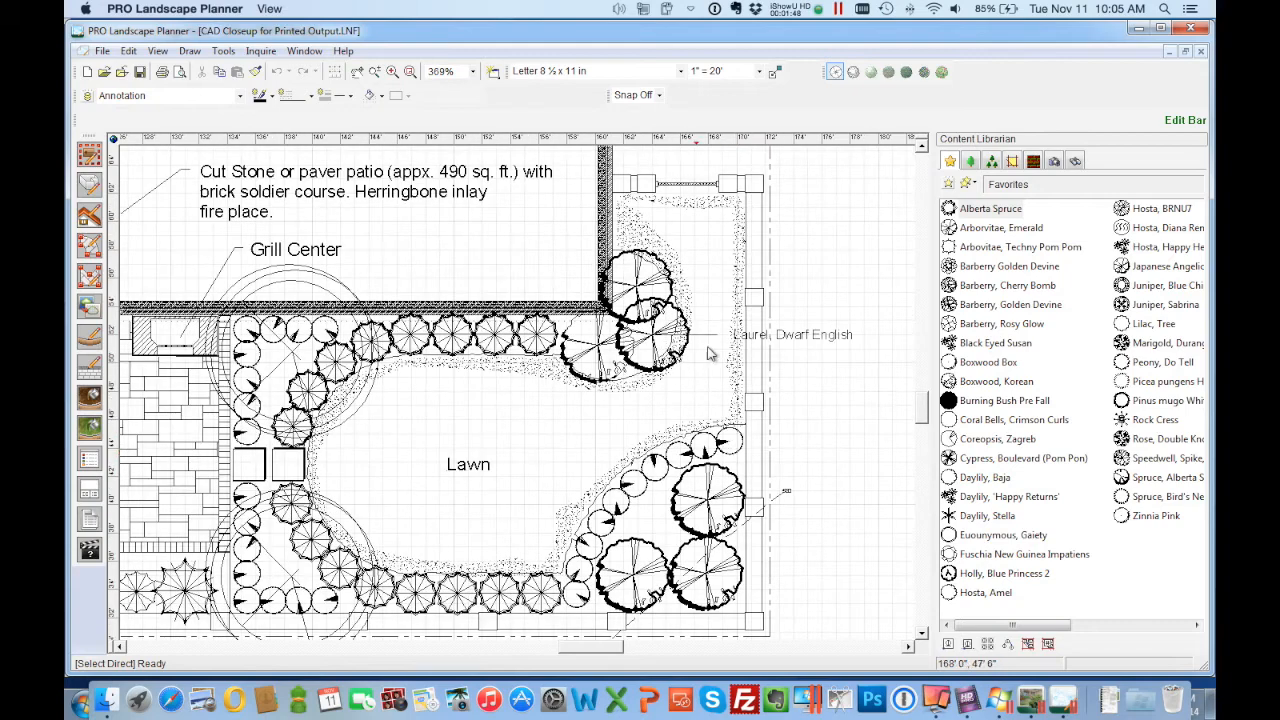
{"action": "left_click", "coordinate": [104, 52]}
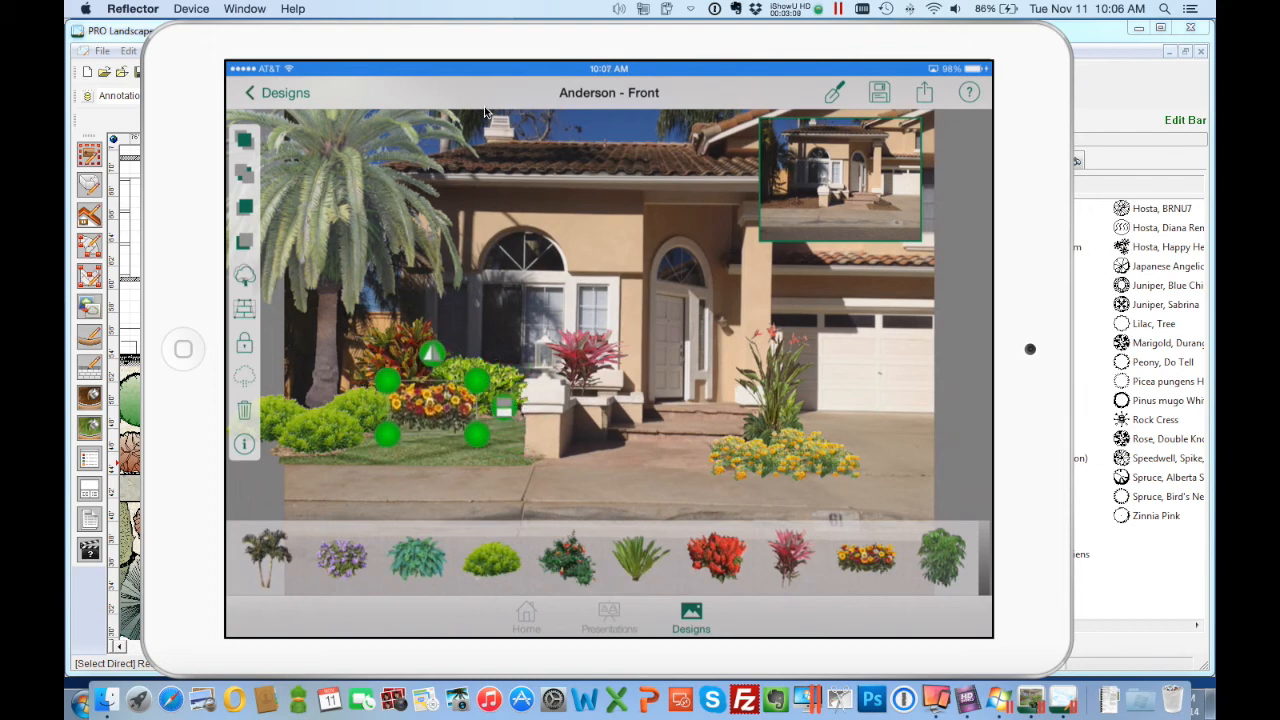
- Select the Before Image inset in the top-right of the Anderson - Front design
{"action": "left_click", "coordinate": [840, 180]}
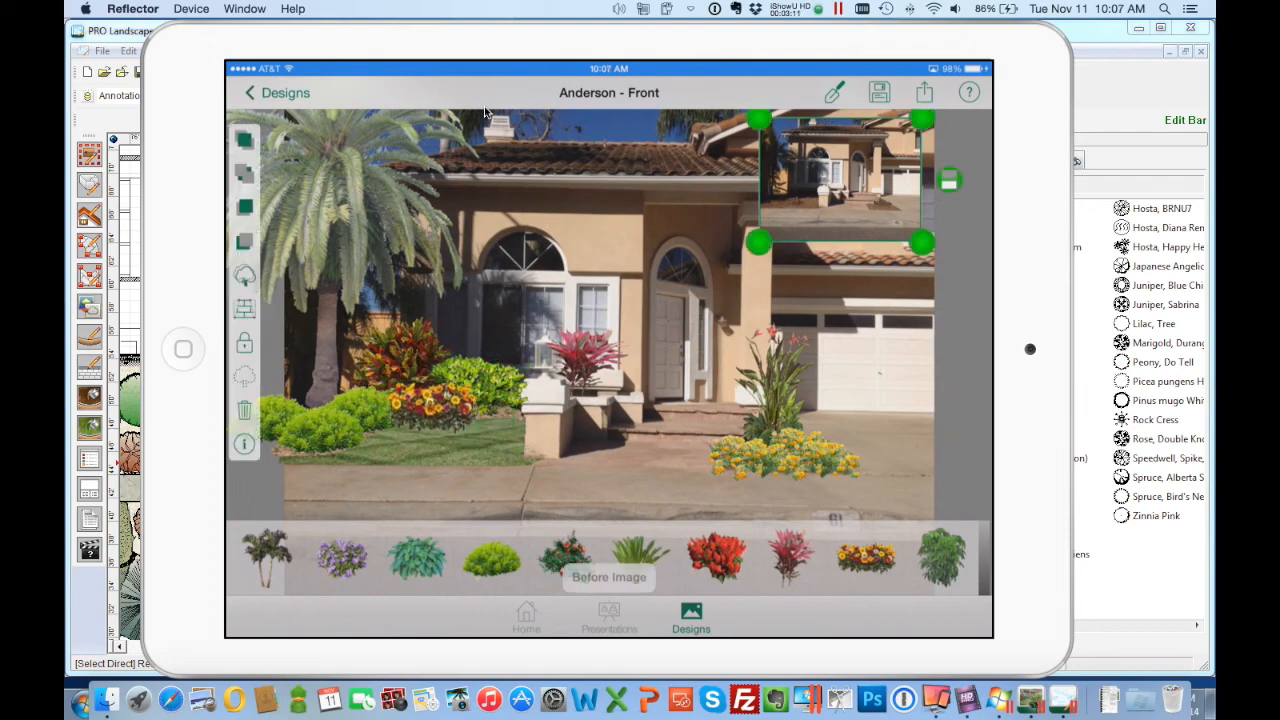